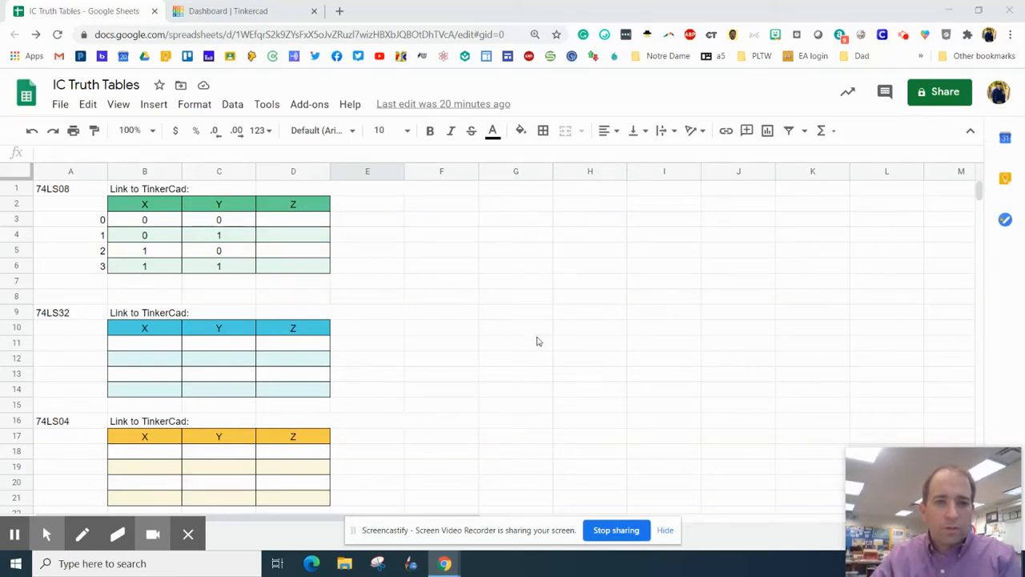
mouse_move(370, 284)
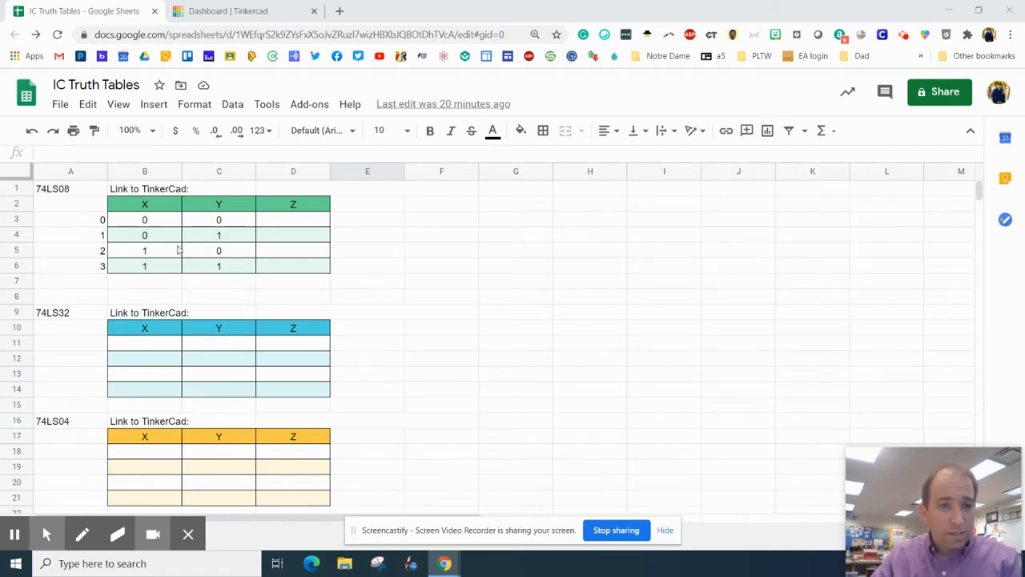
mouse_move(232, 285)
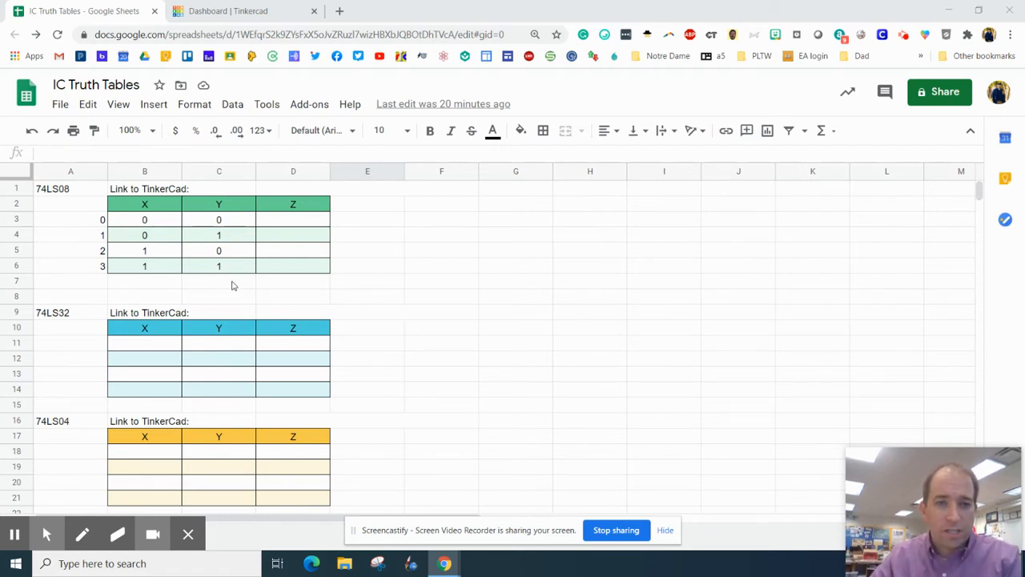
mouse_move(229, 286)
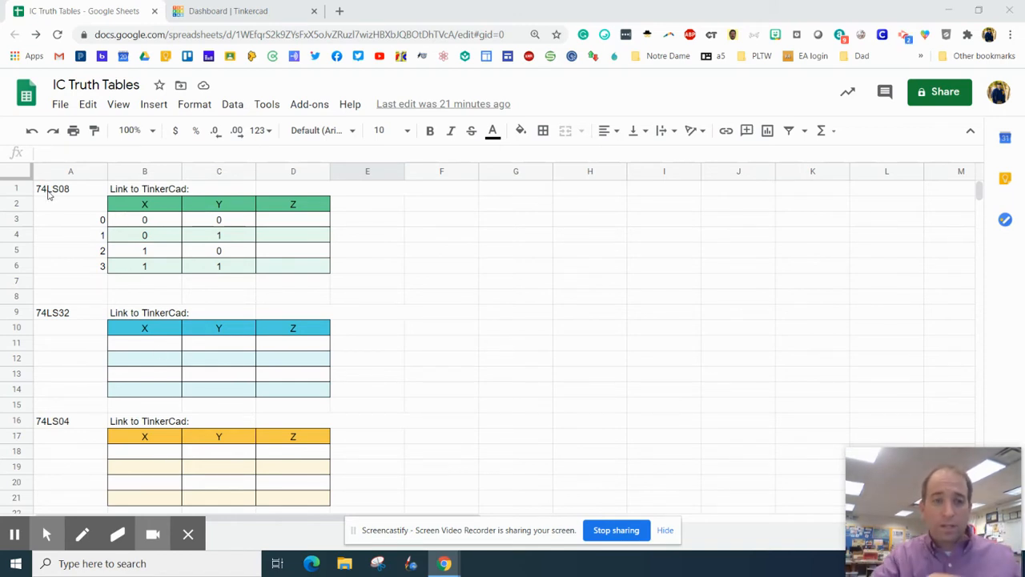
mouse_move(60, 199)
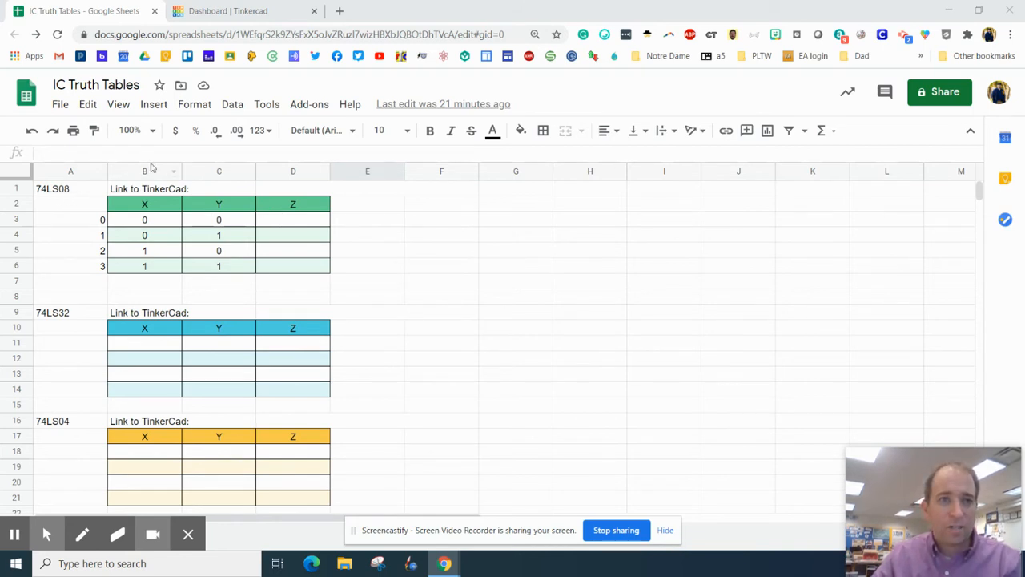
Step: Open the options menu for the Switches circuit on the Tinkercad dashboard
click(241, 11)
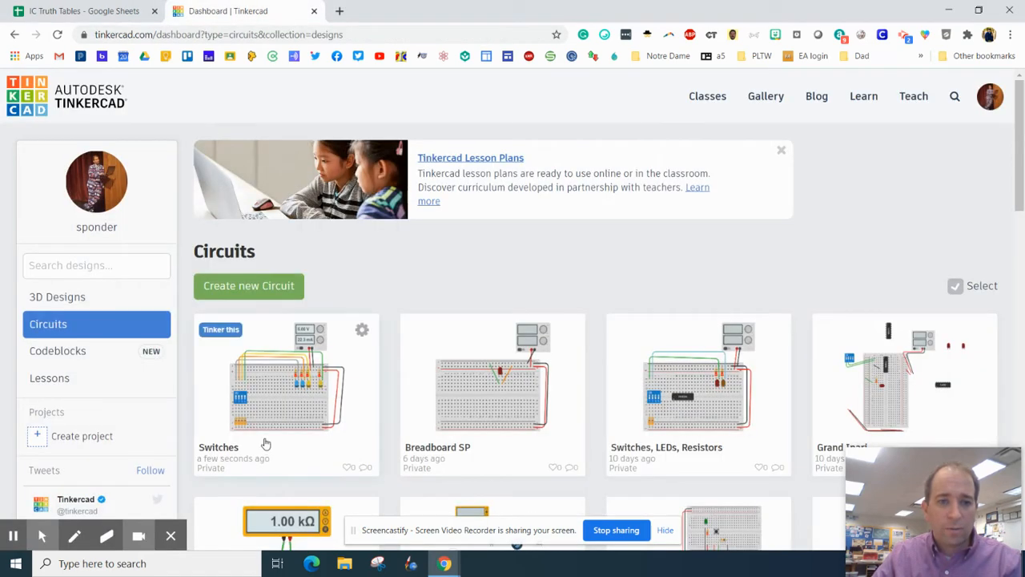
mouse_move(186, 370)
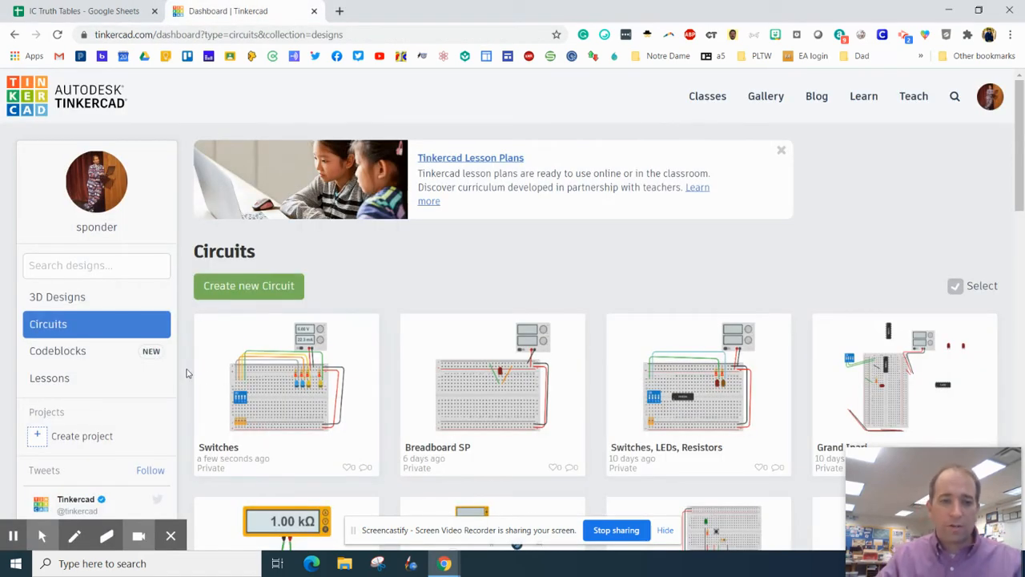
mouse_move(268, 397)
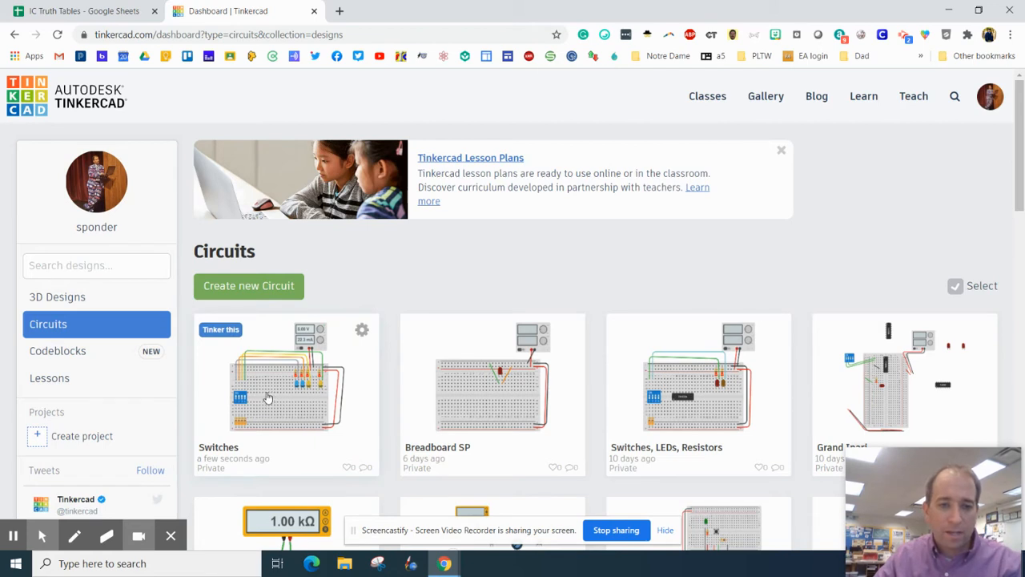
mouse_move(285, 394)
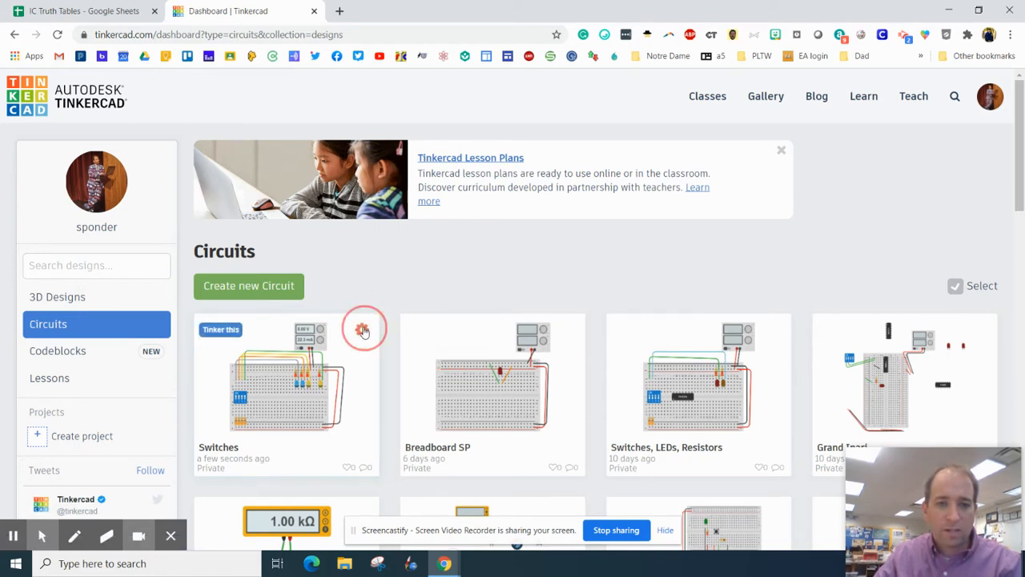
click(364, 328)
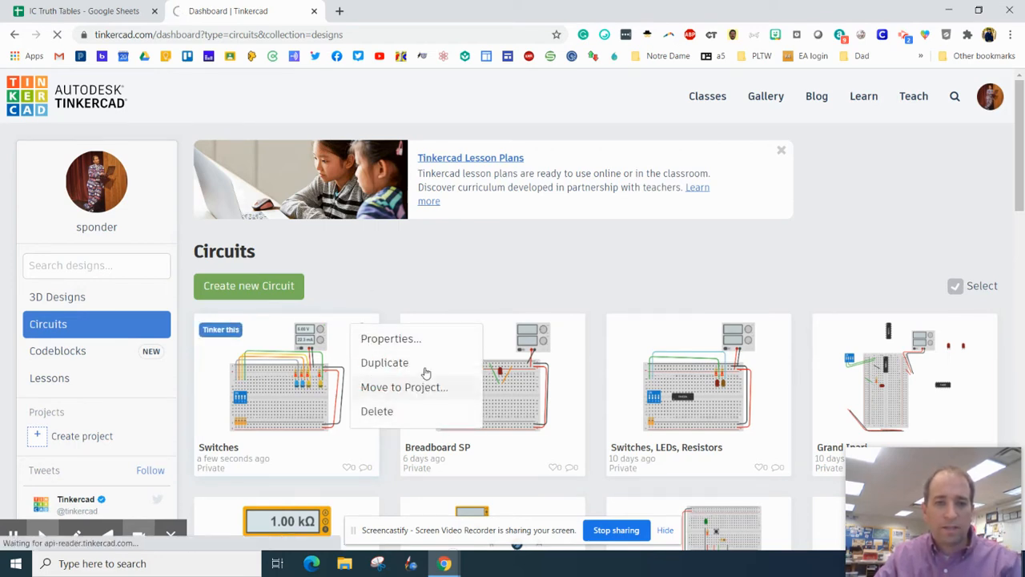
mouse_move(370, 371)
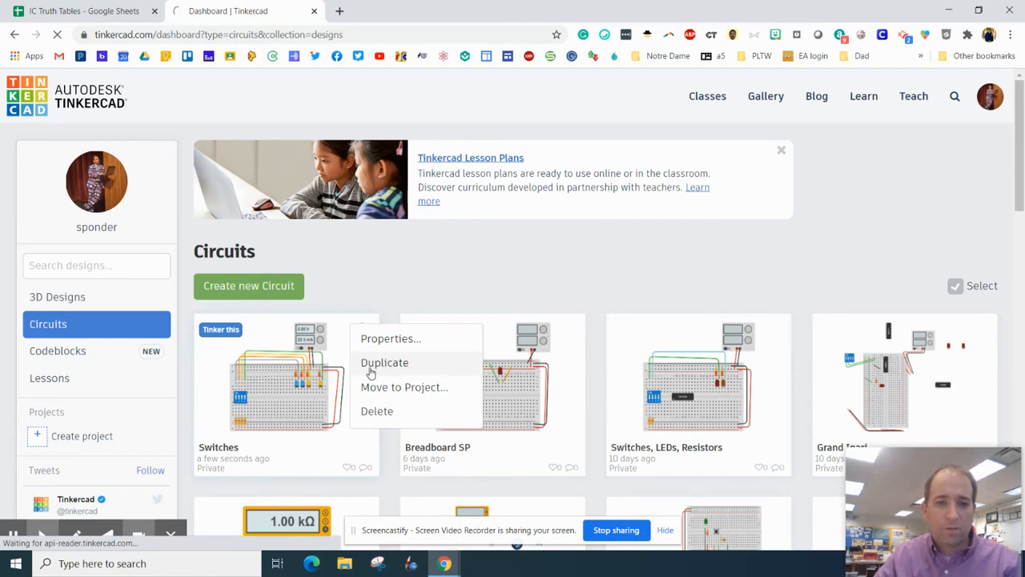
Step: Duplicate the Switches design and retitle the copy 'AND Gates 74LS08 SP'
click(384, 363)
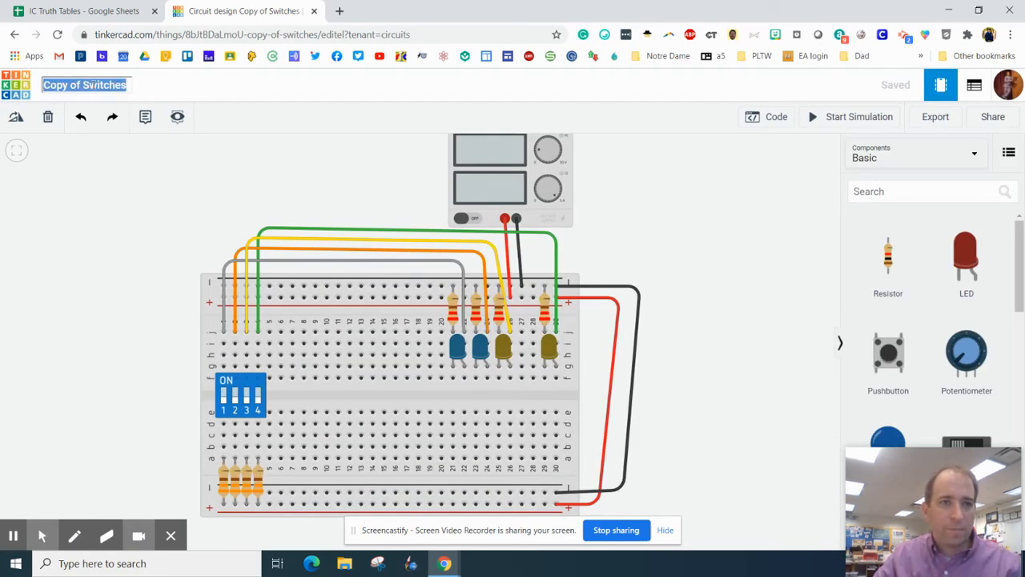
text(AND Gates)
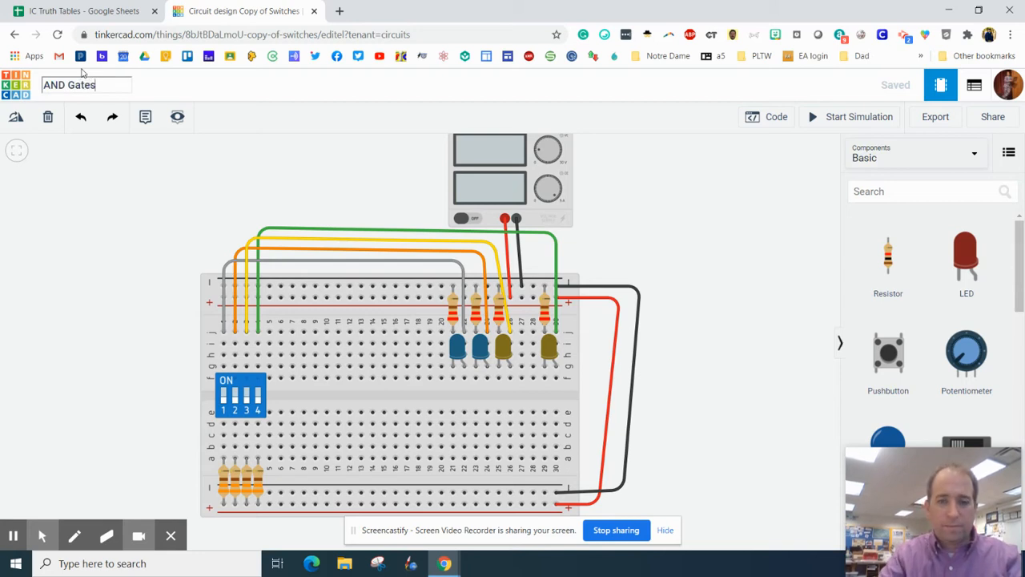
text(7)
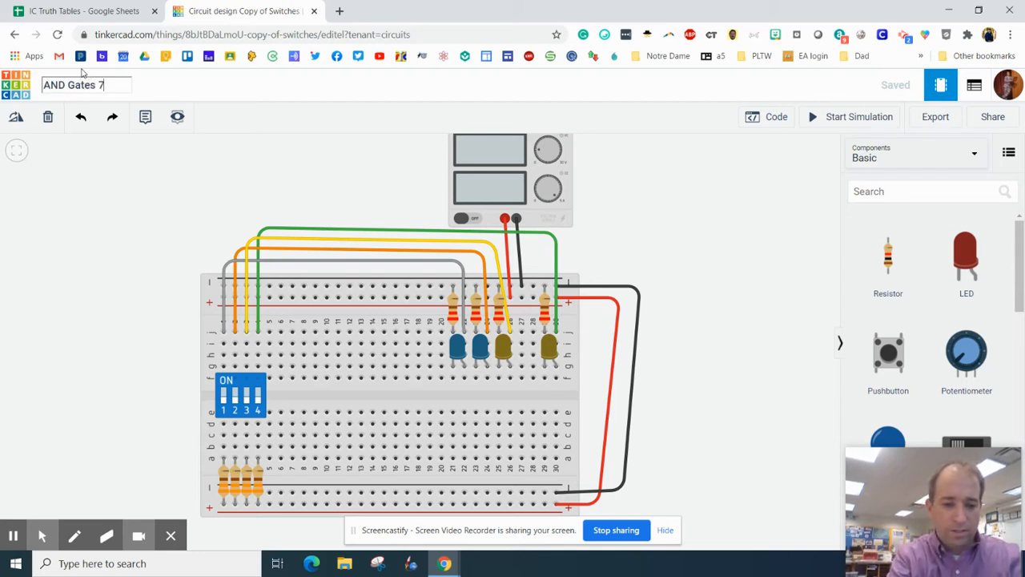
text(4LS08 SP)
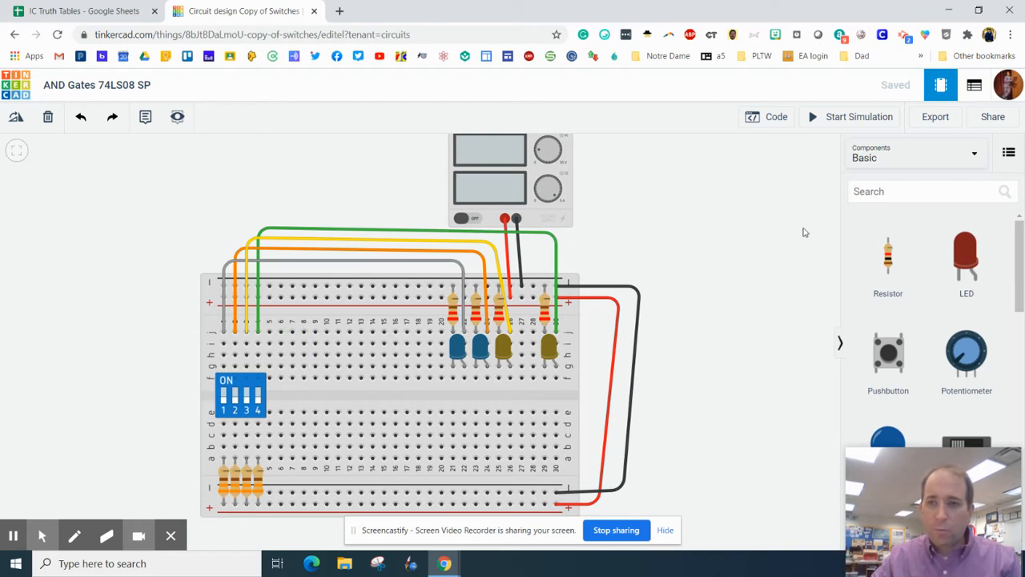
Step: Search for 7408 and place the 74HC08 quad AND gate across the breadboard's centre gap
click(925, 192)
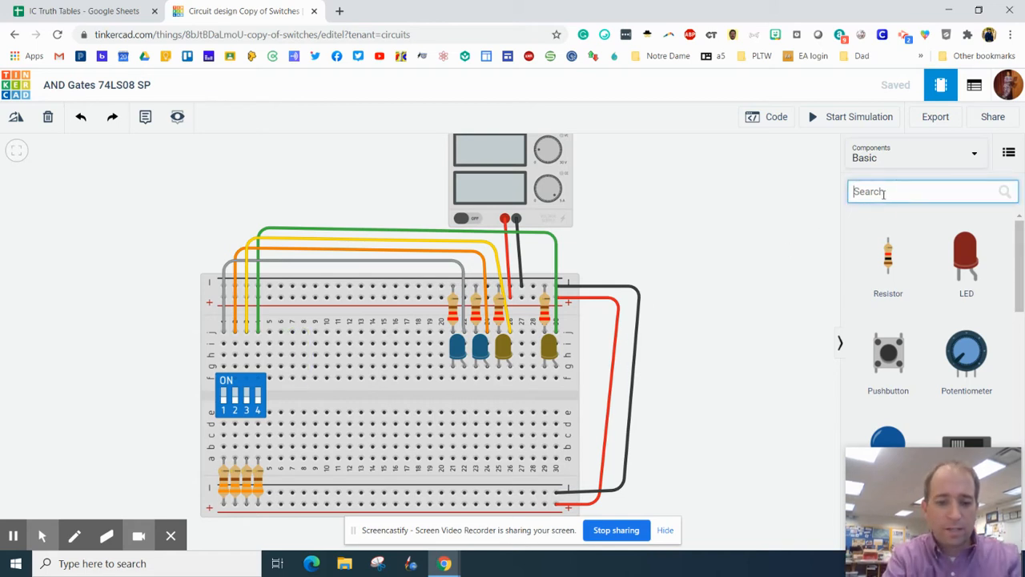
text(7408)
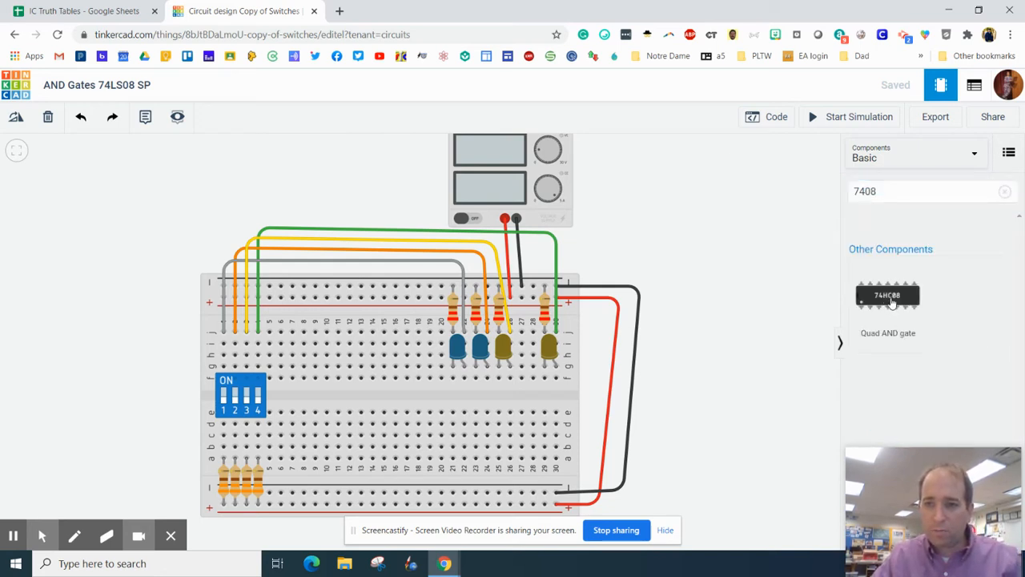
drag(887, 294, 312, 406)
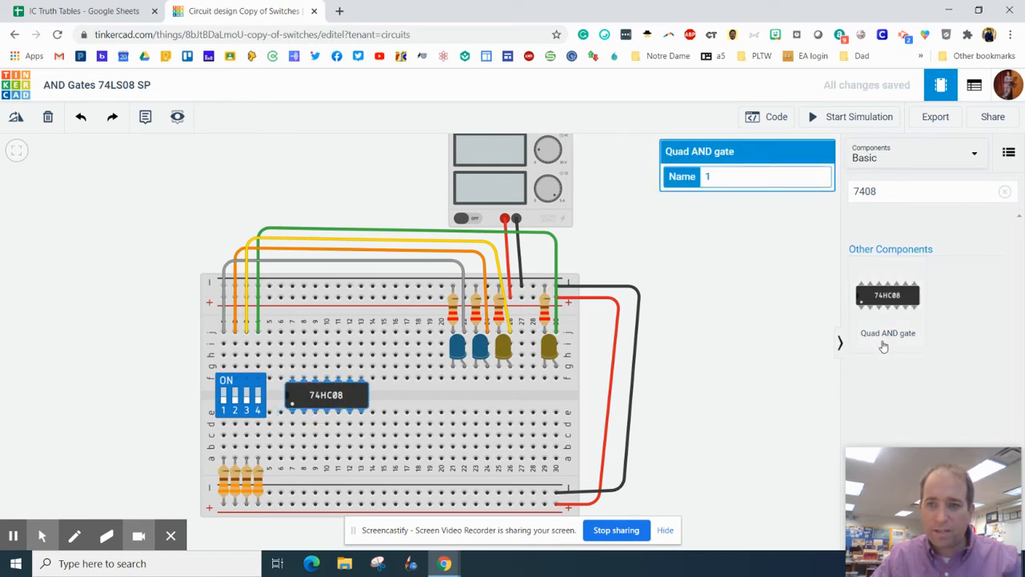
mouse_move(296, 398)
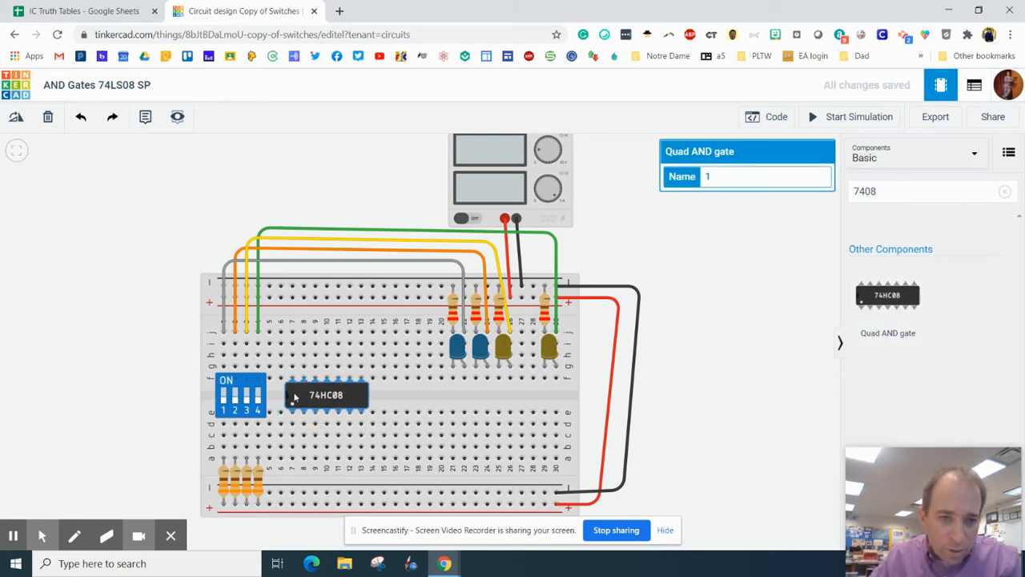
click(308, 402)
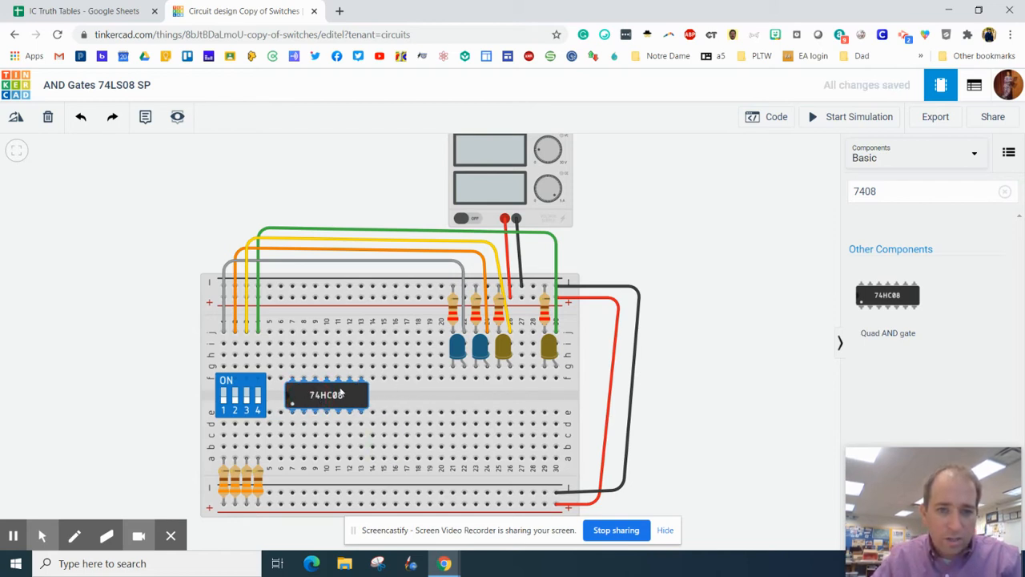
mouse_move(428, 398)
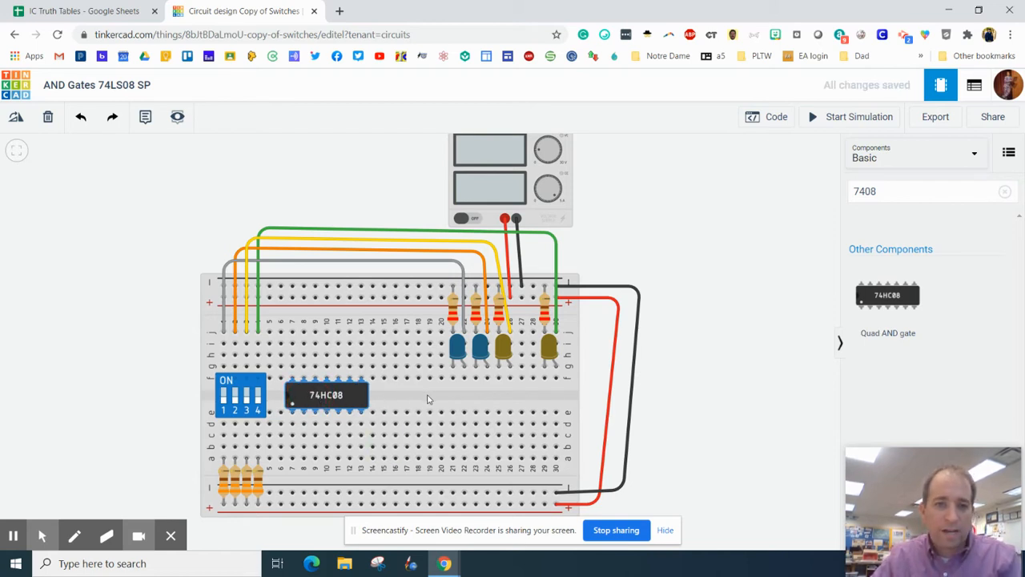
mouse_move(408, 408)
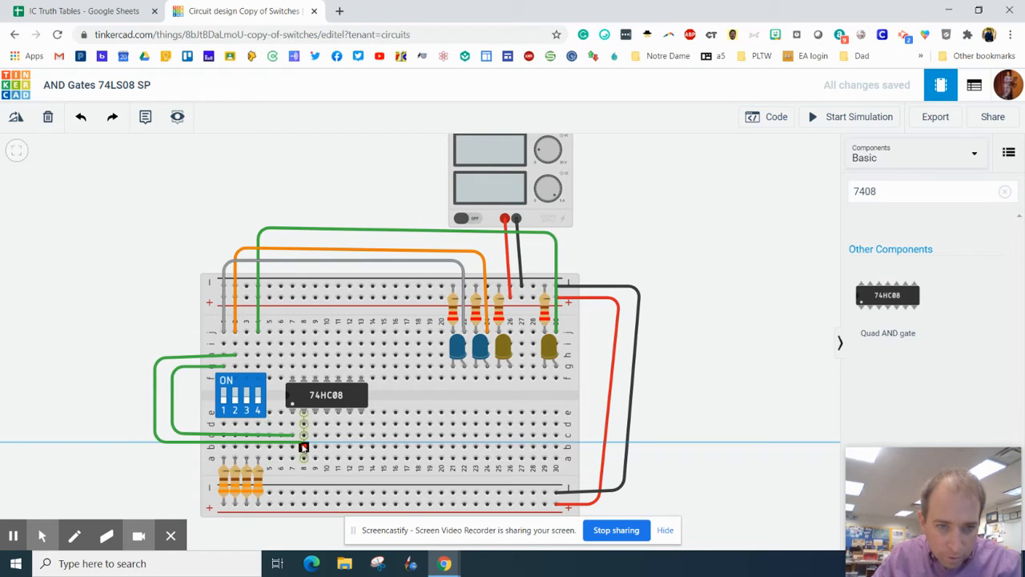
Step: Wire switches to inputs 1A/1B and 1Y to the LED, colouring the wires blue and turquoise
click(302, 418)
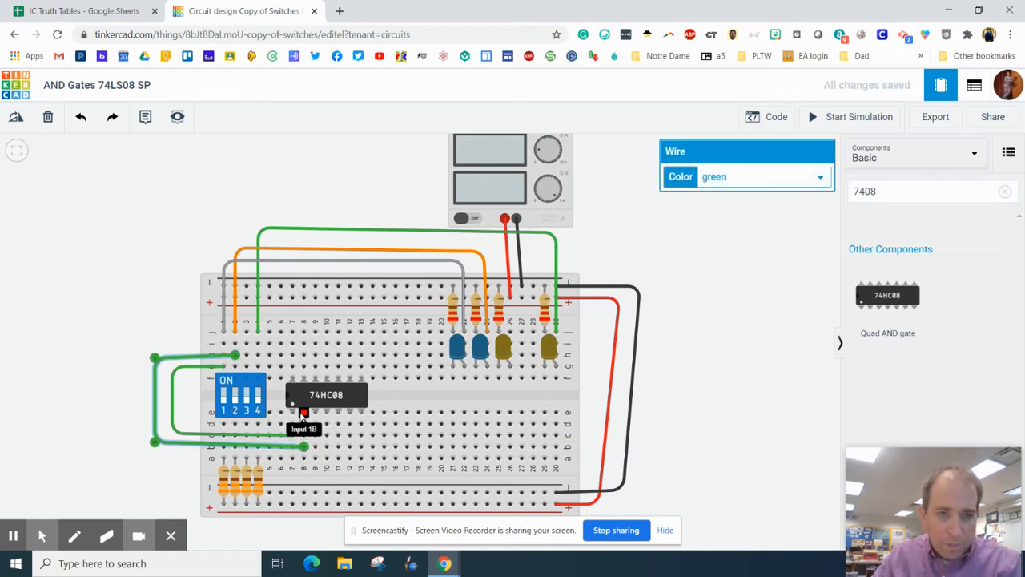
mouse_move(309, 494)
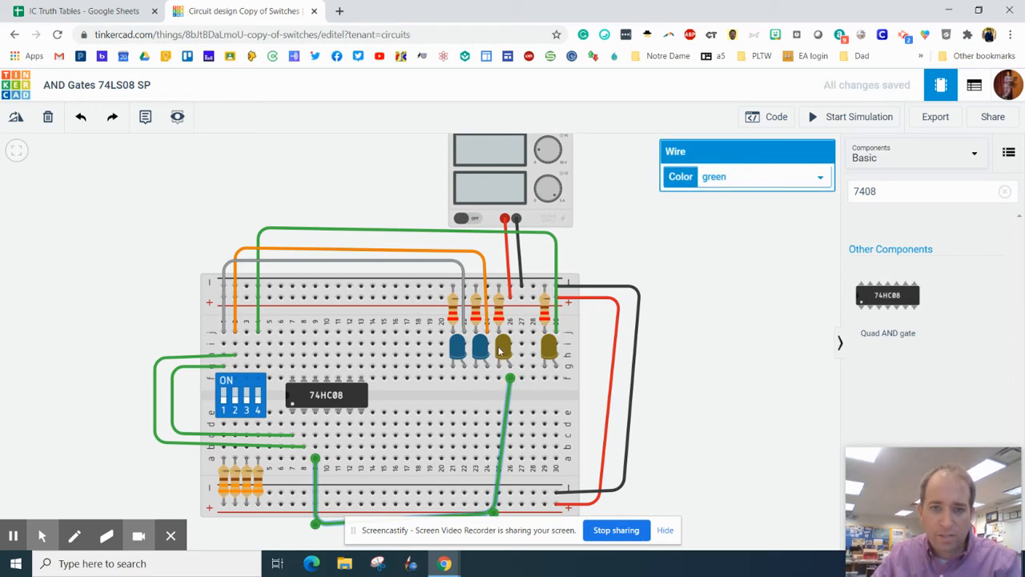
click(760, 176)
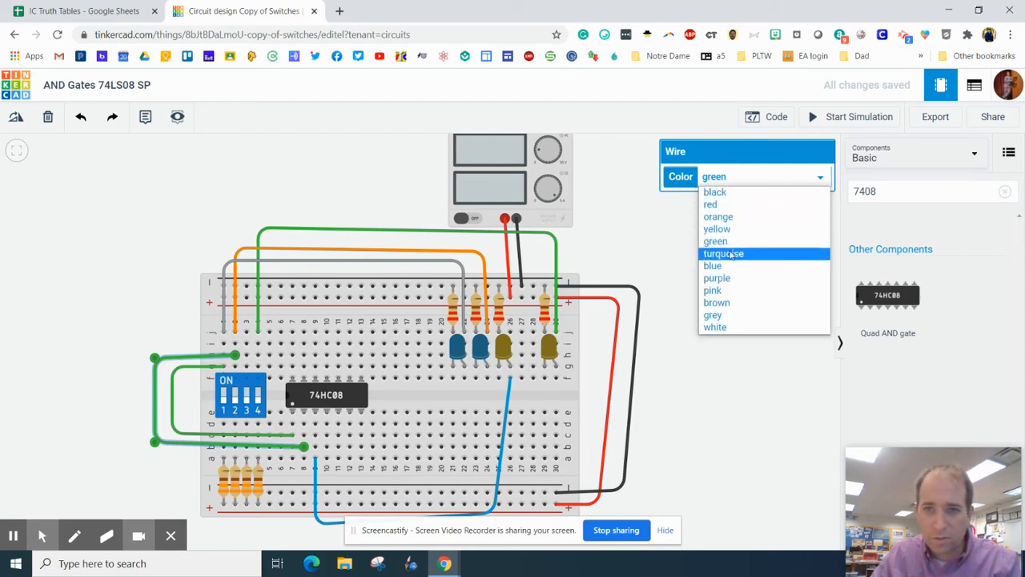
click(723, 253)
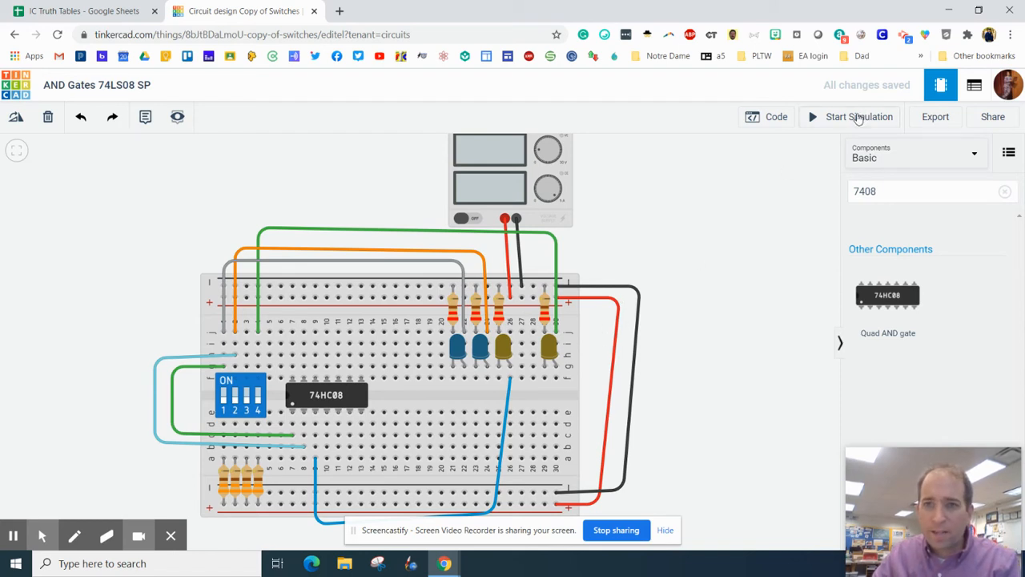
Step: After a test run, wire the 74HC08 to the top rail in red and bottom rail in black
click(858, 117)
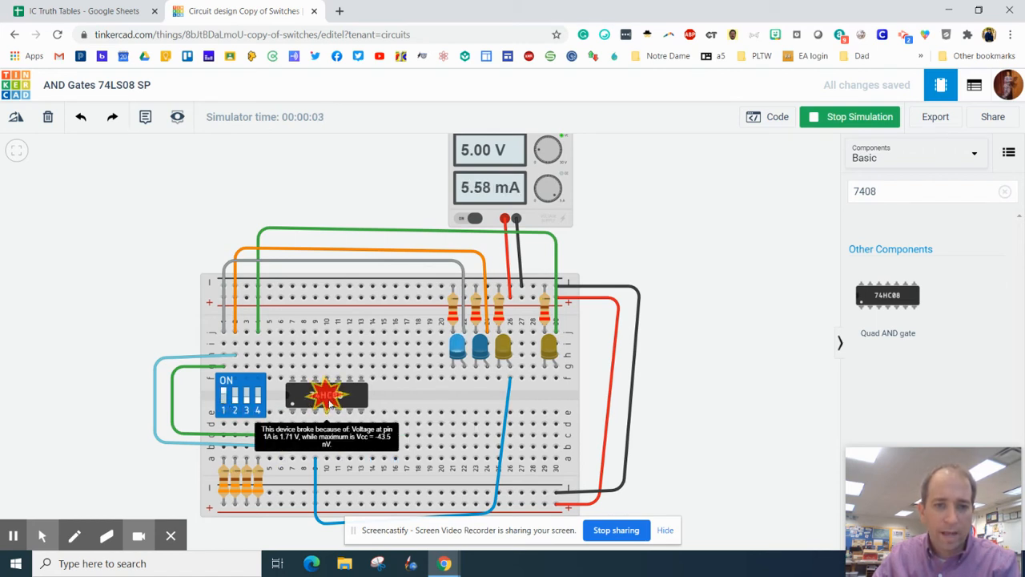
mouse_move(322, 410)
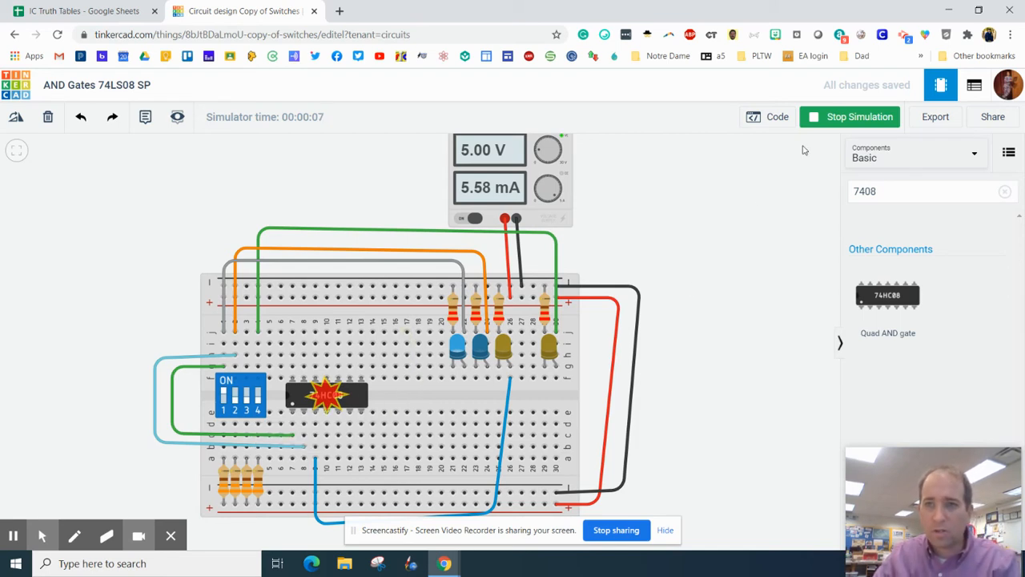
click(849, 116)
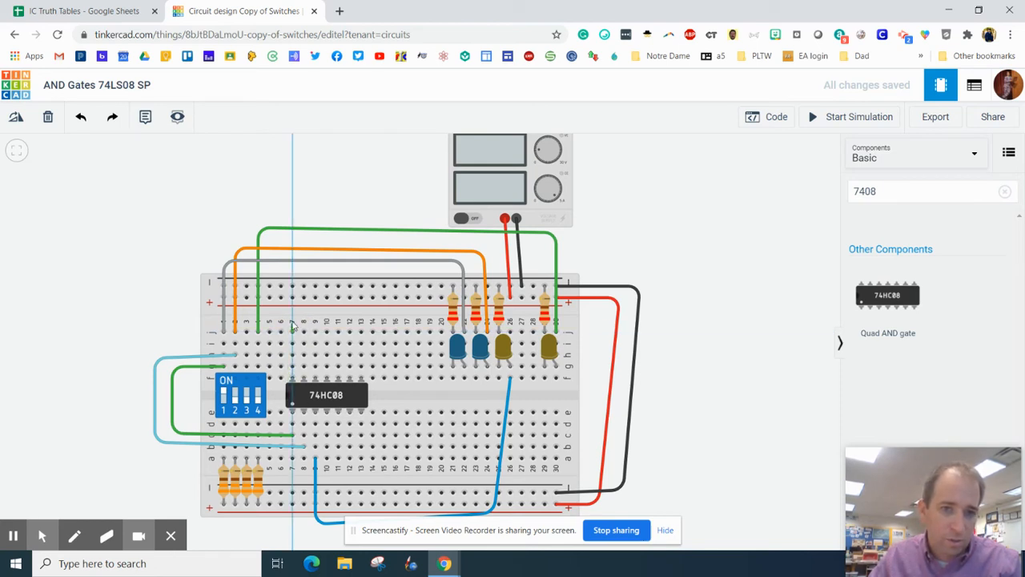
click(292, 326)
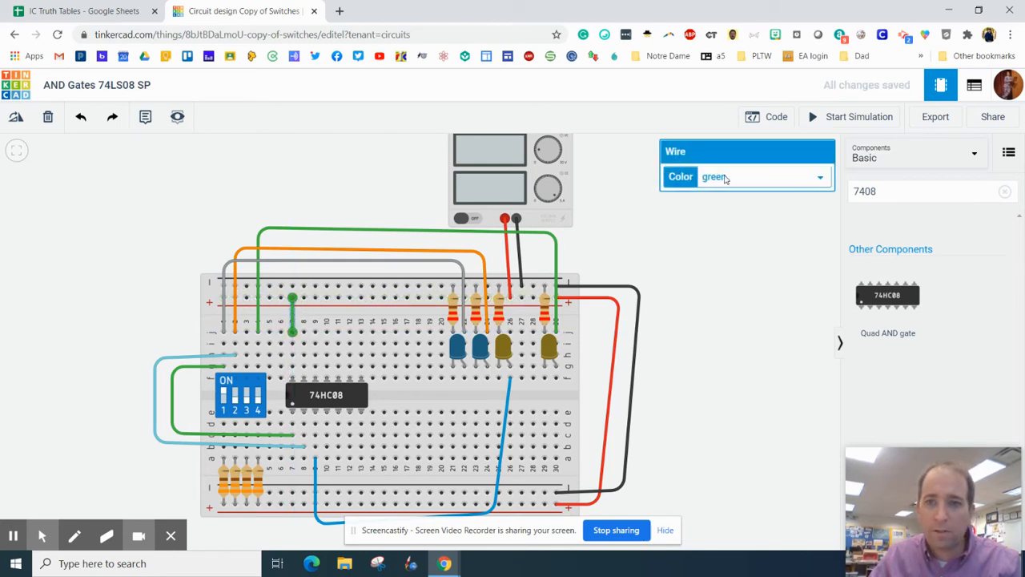
click(765, 176)
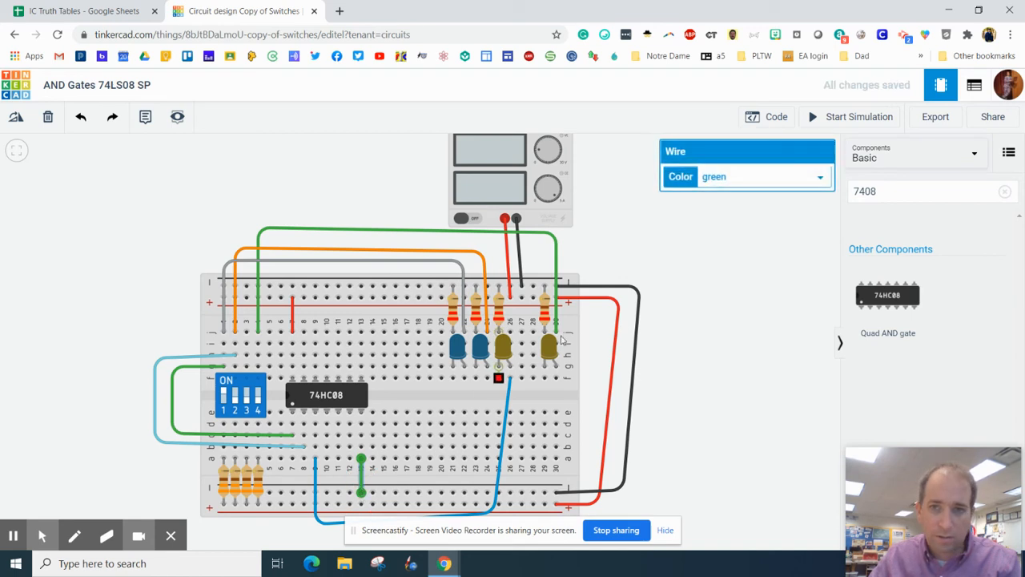
click(764, 177)
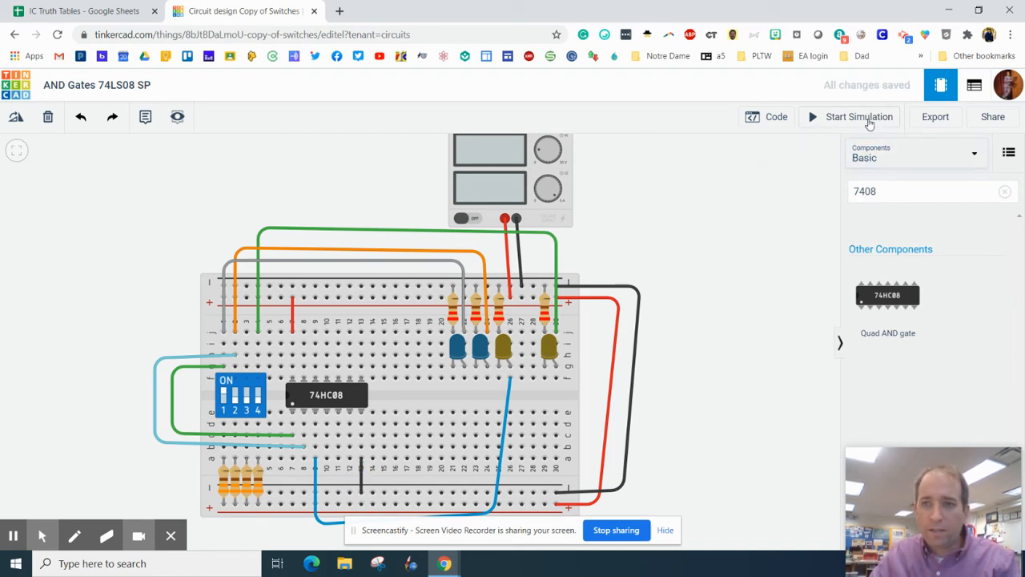
Step: Start the simulation, flip an input switch, and compare with the truth table's input rows
click(859, 117)
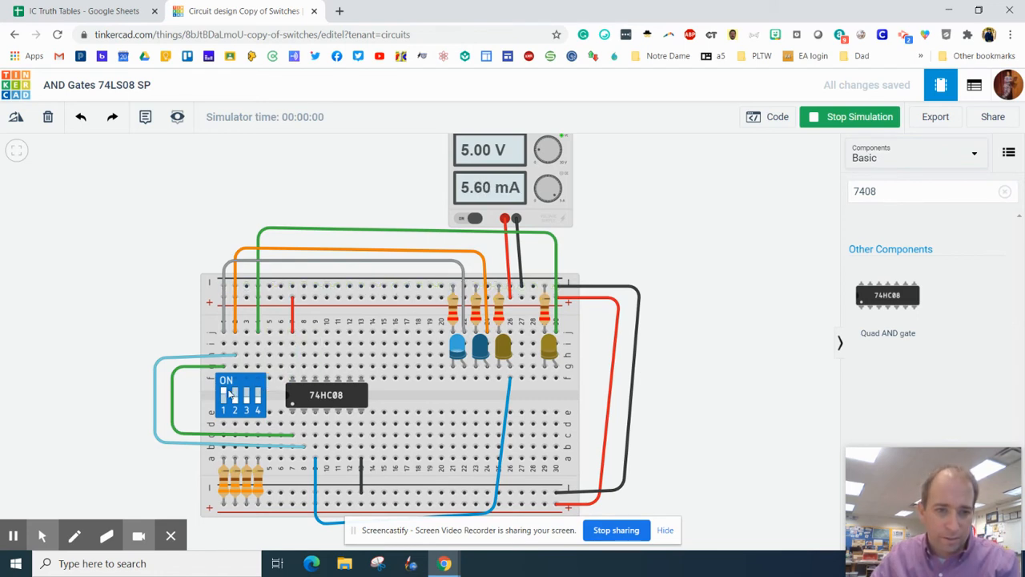
click(225, 397)
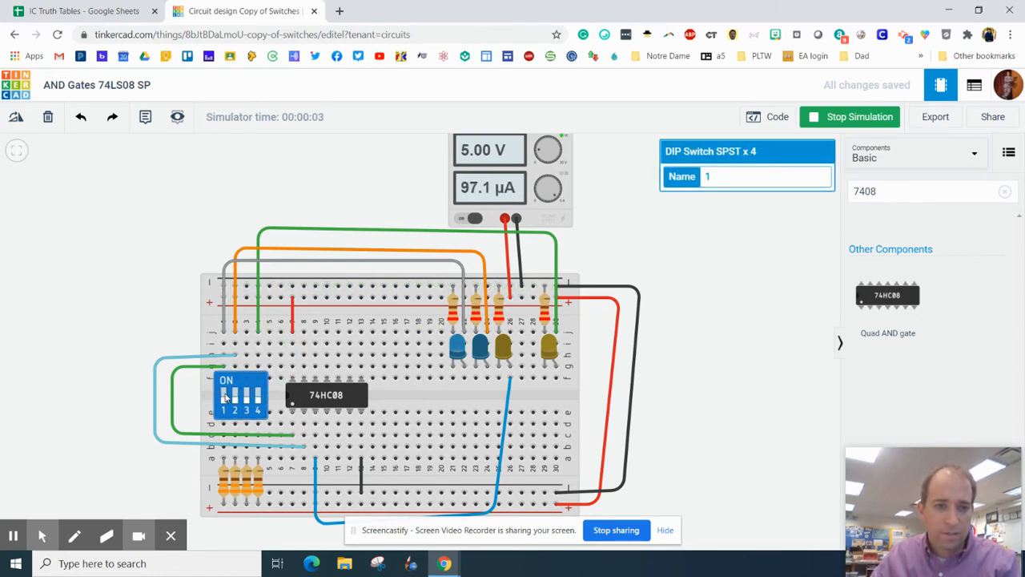
click(88, 11)
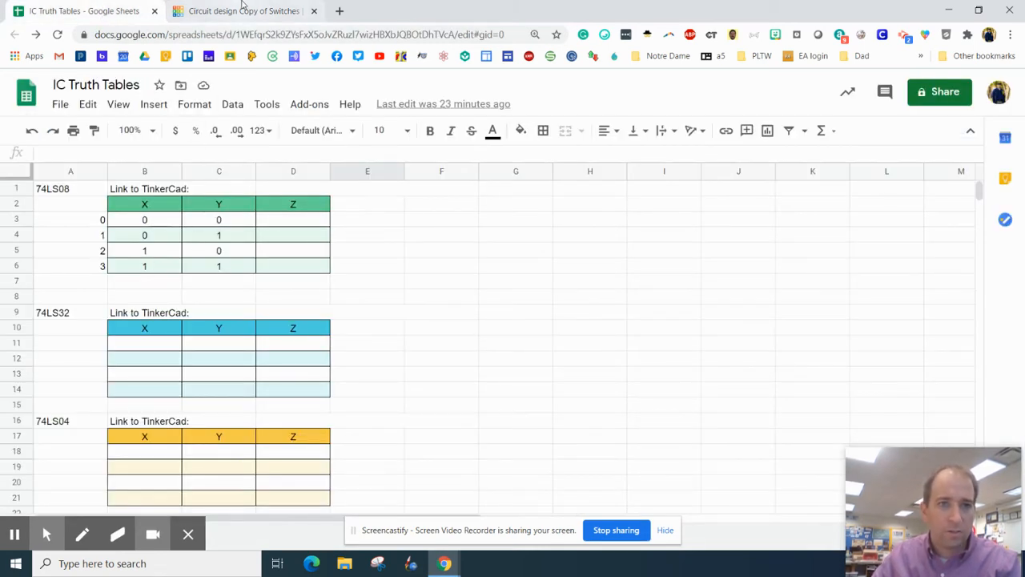
click(248, 10)
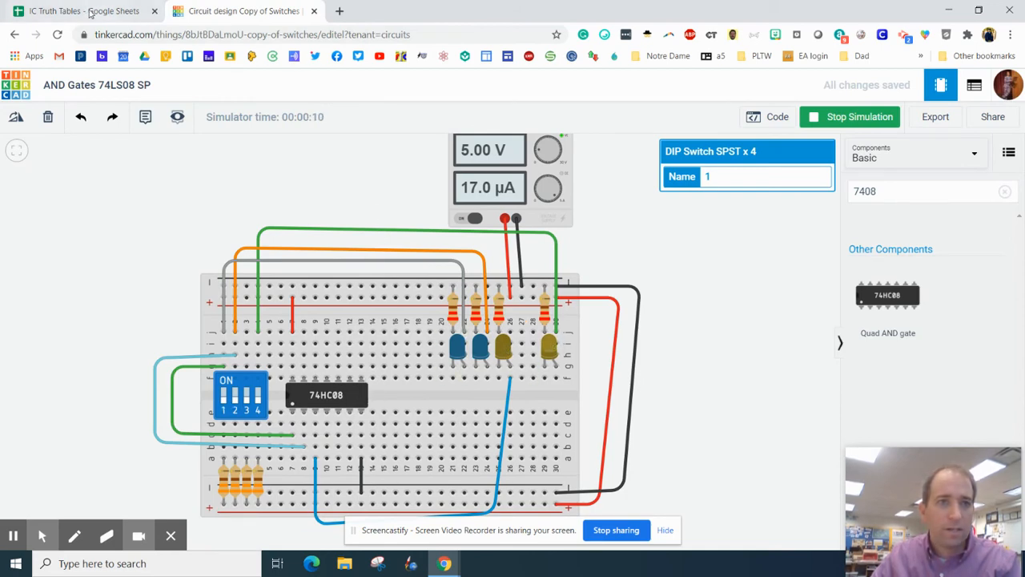
Step: Enter 0 as the first row's Z output in D3 and review the next row's inputs
click(84, 11)
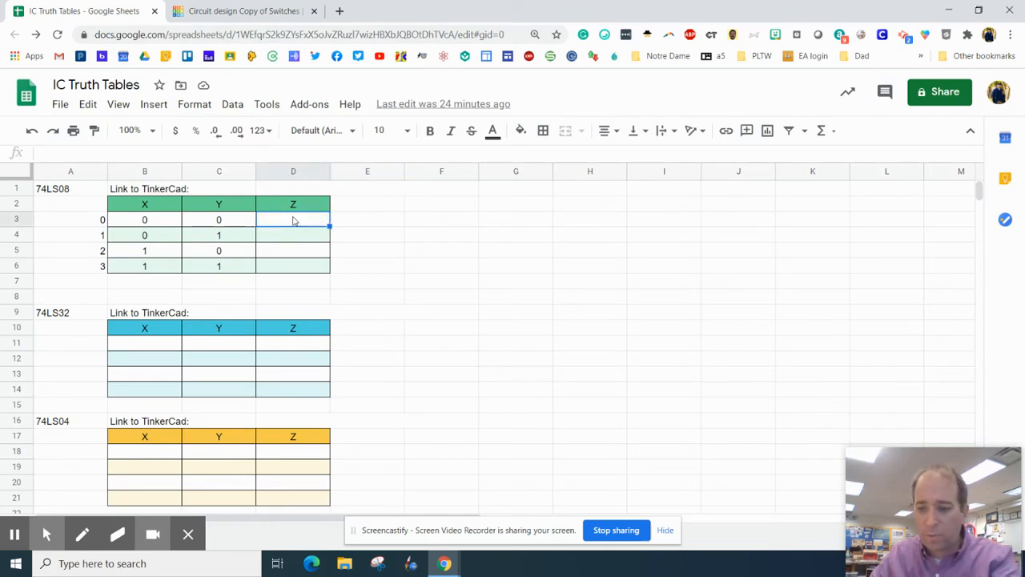
text(0)
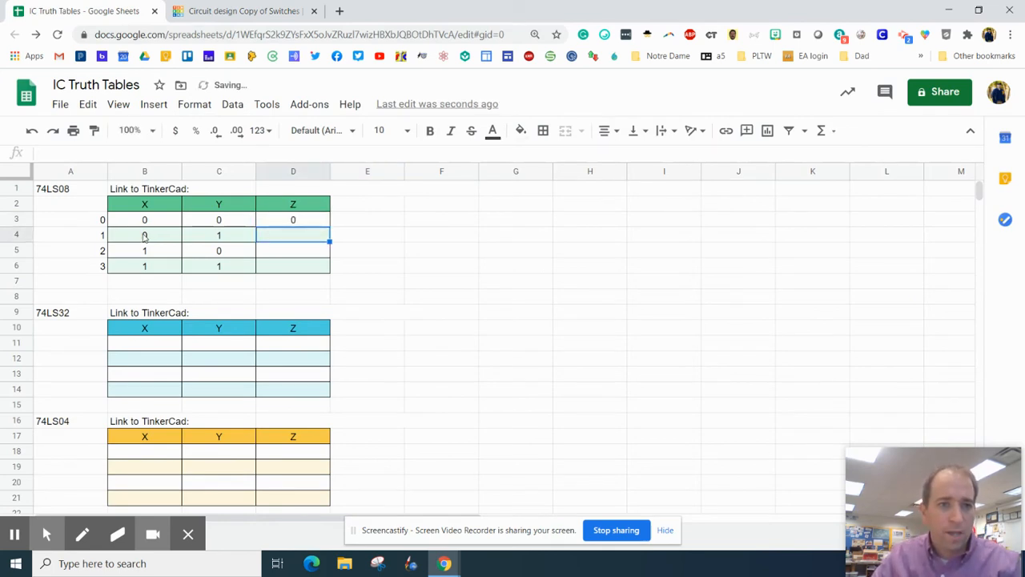
click(144, 204)
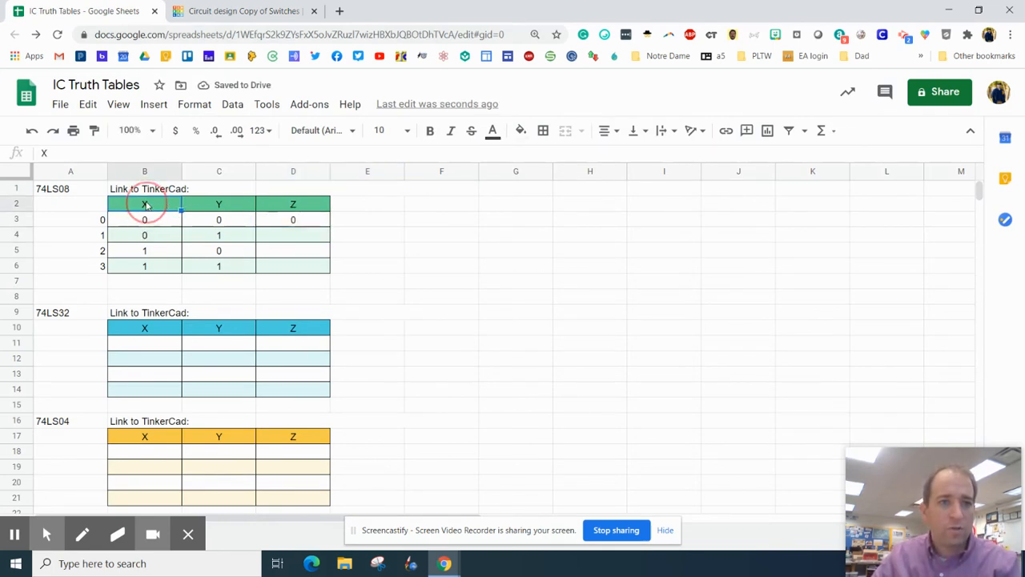
click(219, 204)
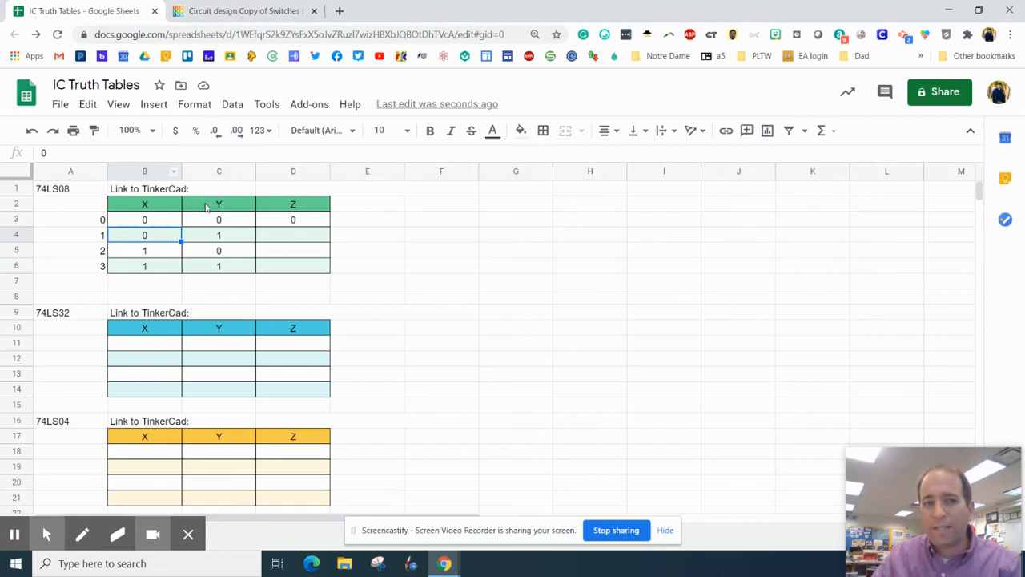
mouse_move(160, 239)
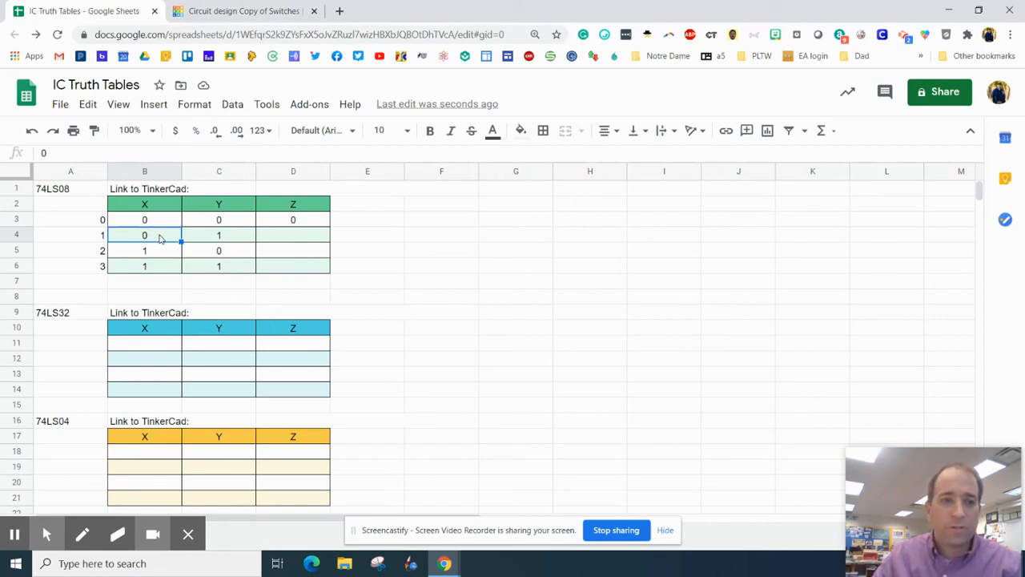
Step: Test the next input combinations in the circuit, then select the third row's Z cell
click(248, 9)
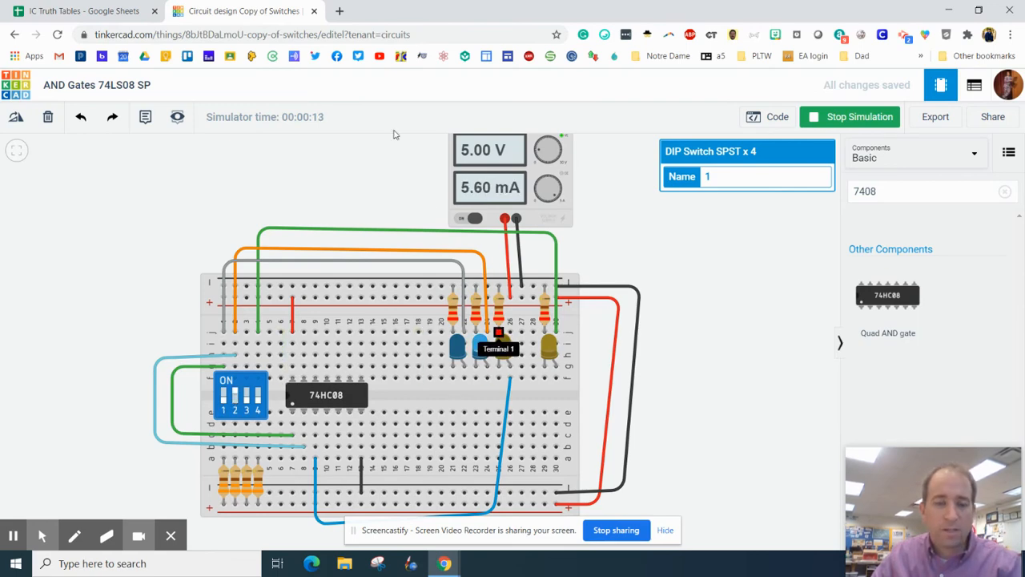
click(76, 11)
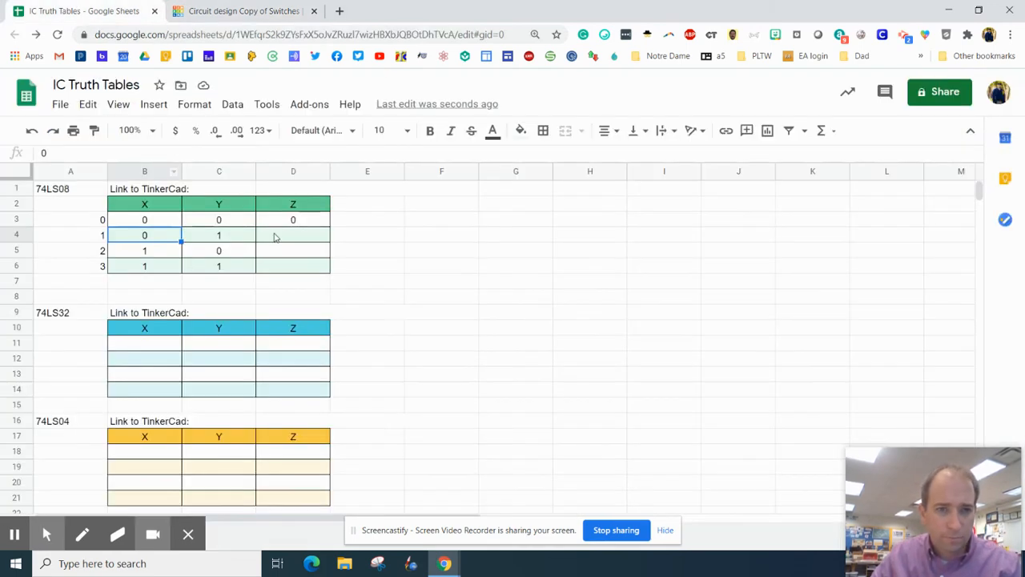
click(240, 10)
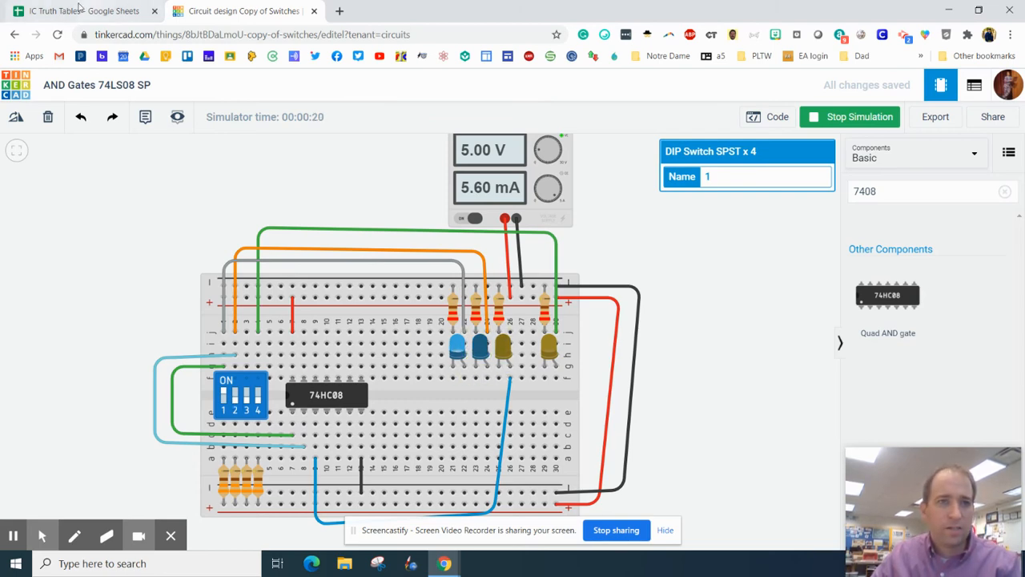
click(80, 11)
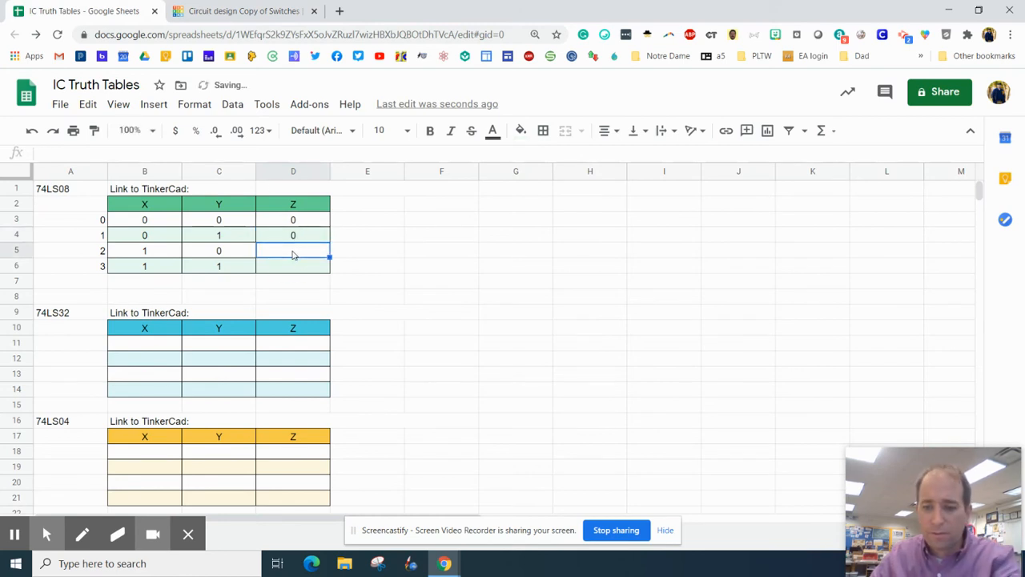
Step: Enter 0 for the third row, then switch both inputs on so the output LED lights
text(0)
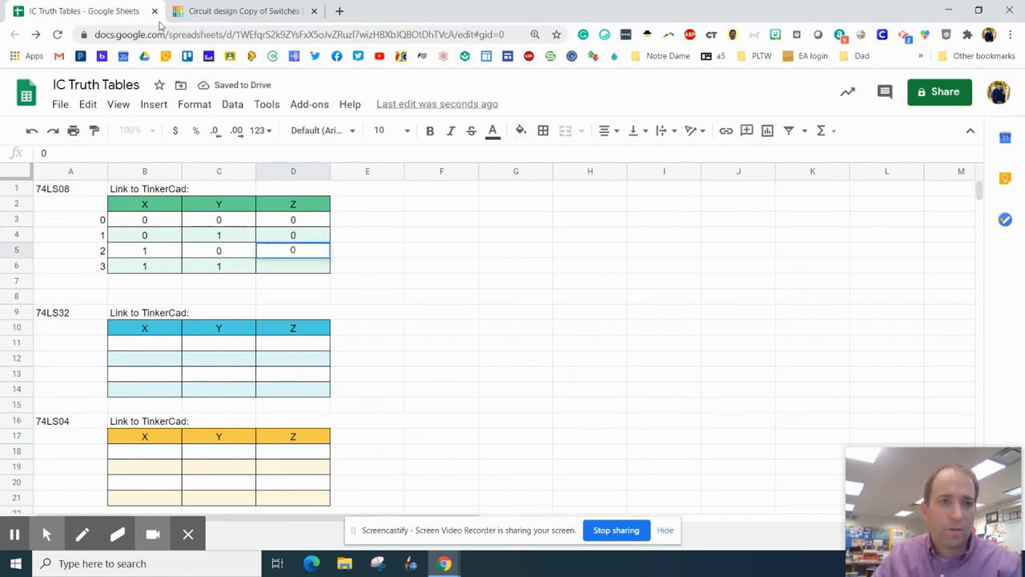
click(248, 10)
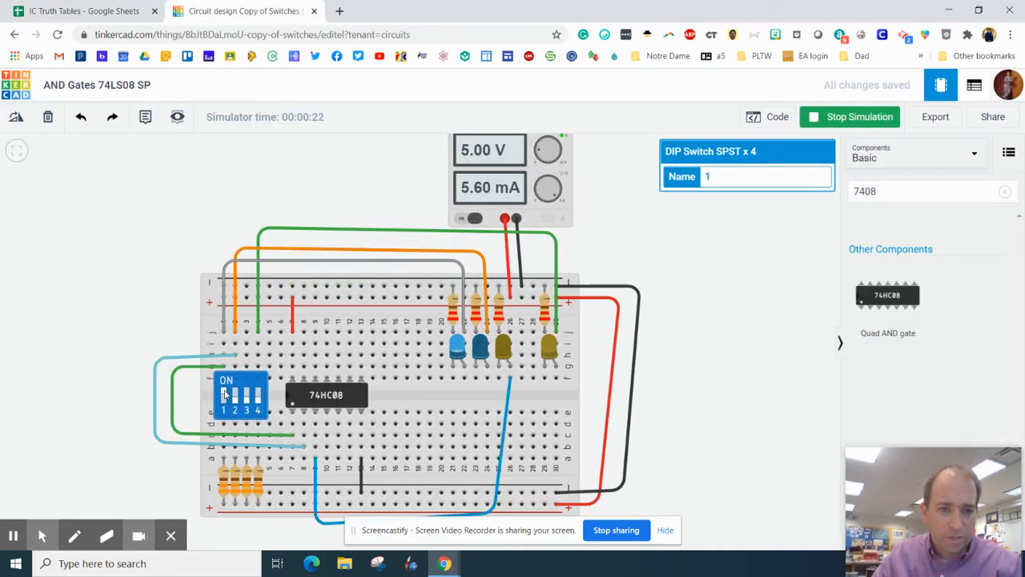
click(241, 400)
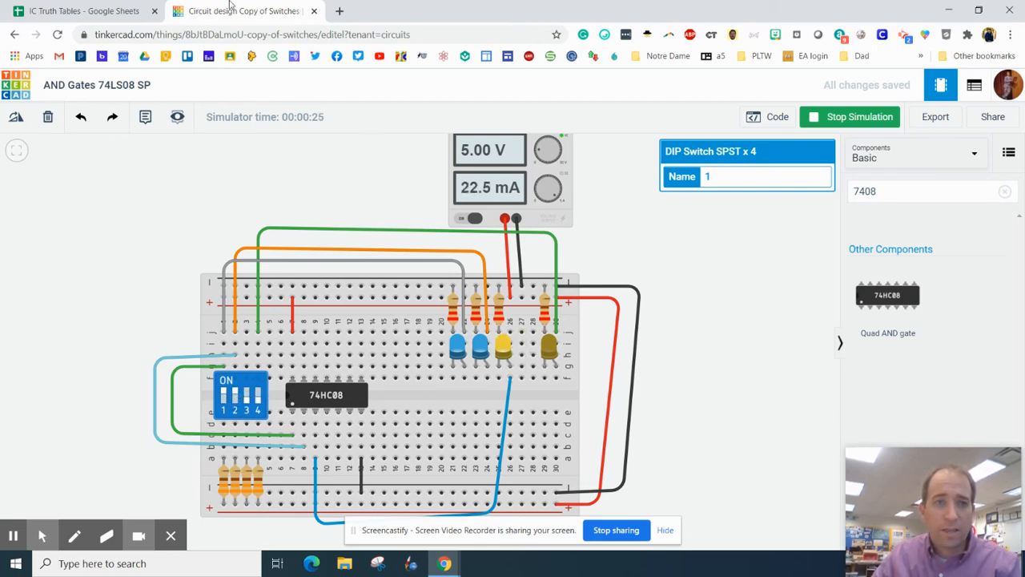
click(80, 10)
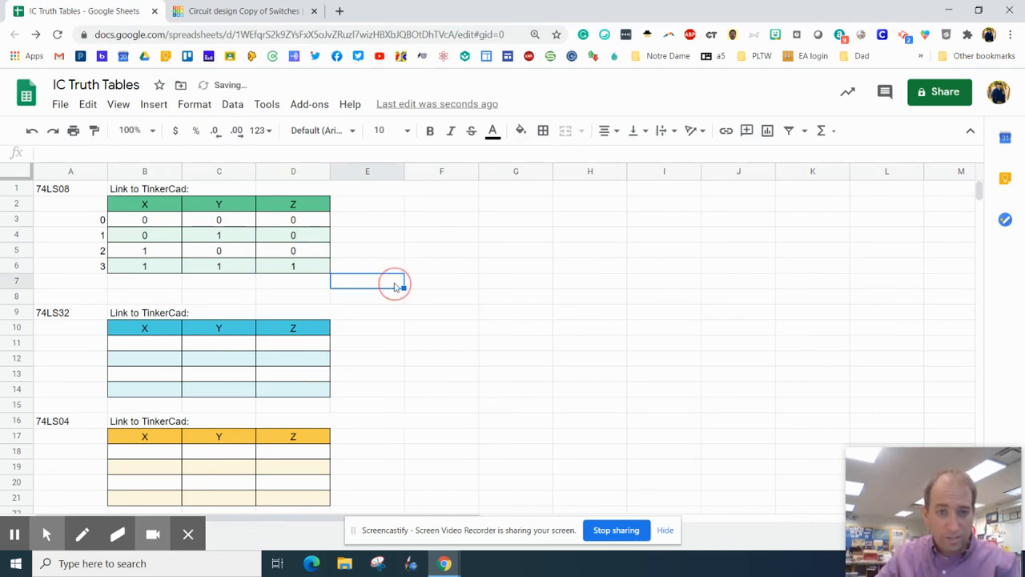
click(240, 11)
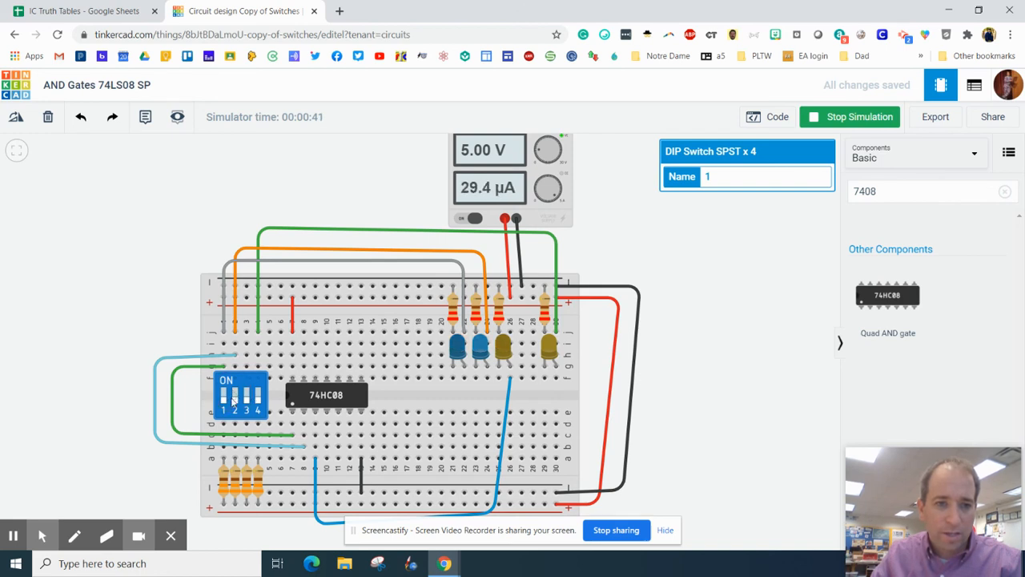
click(235, 396)
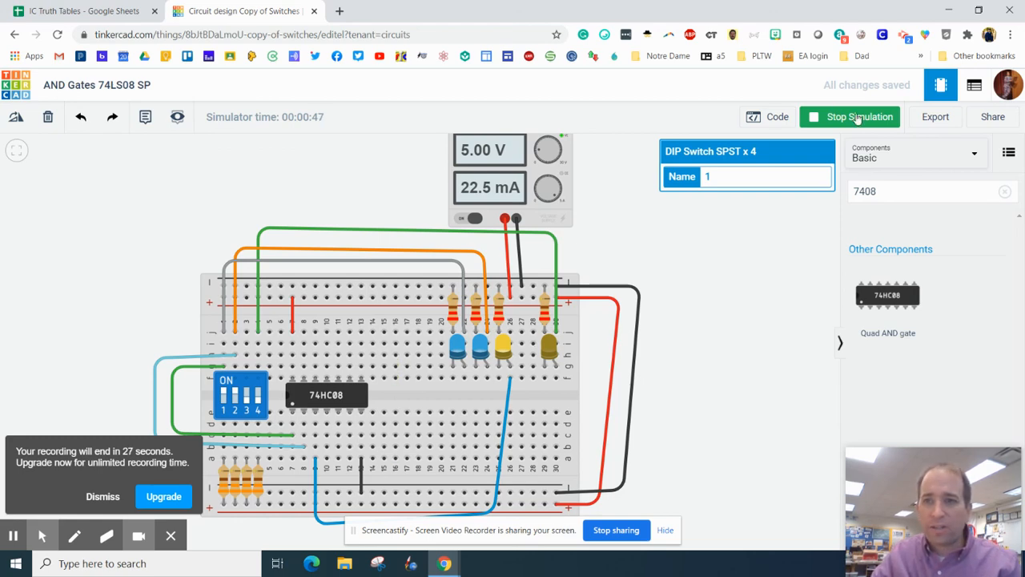
Step: Copy a collaboration link from Share and paste it beside 'Link to TinkerCad' in the sheet
click(992, 116)
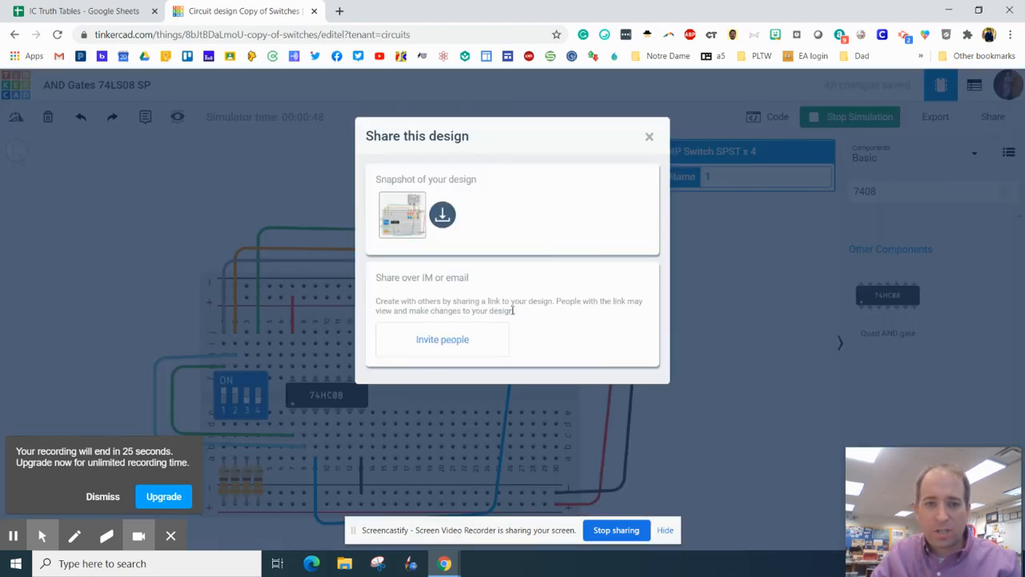
click(443, 338)
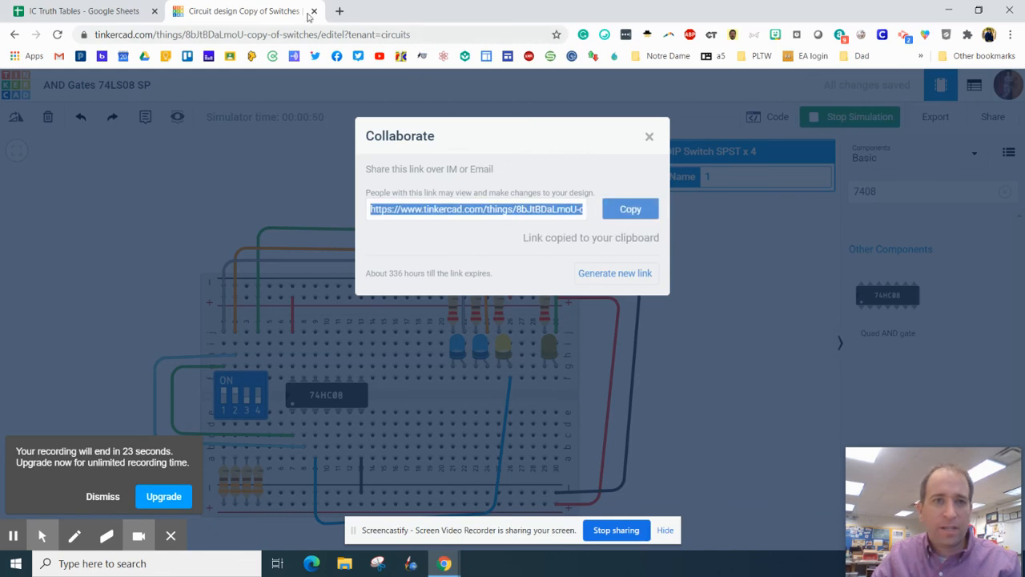
click(80, 10)
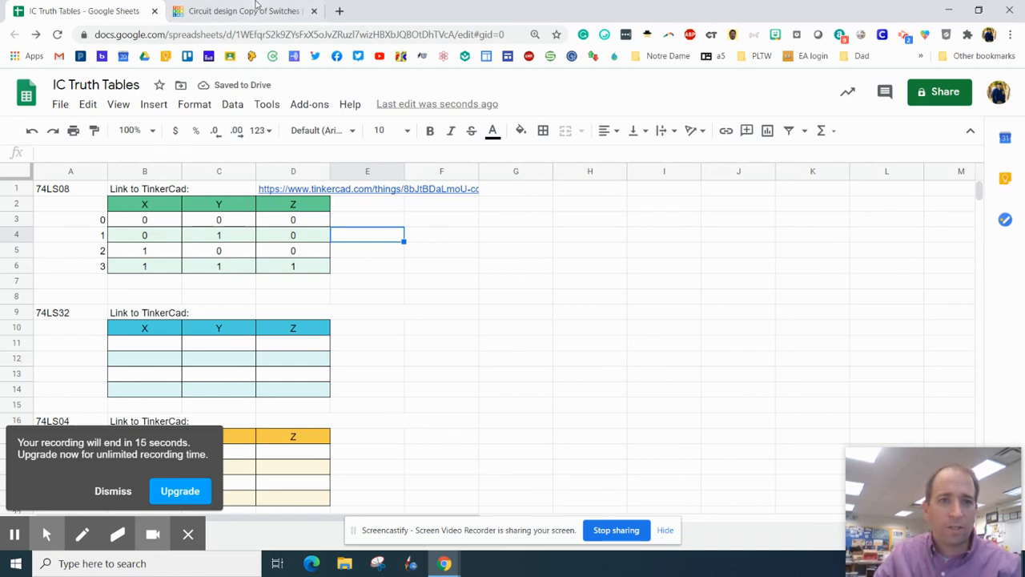
click(240, 10)
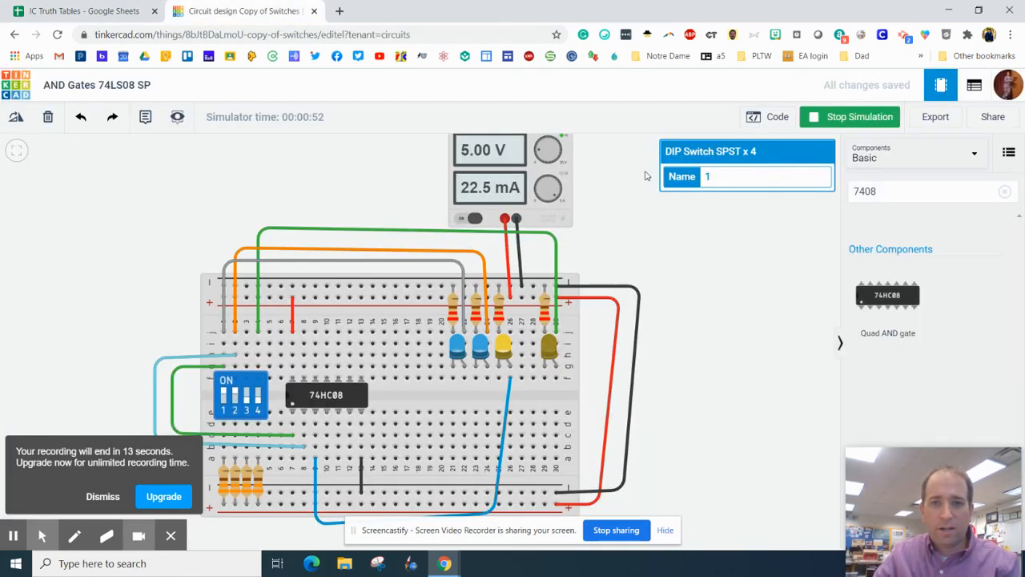